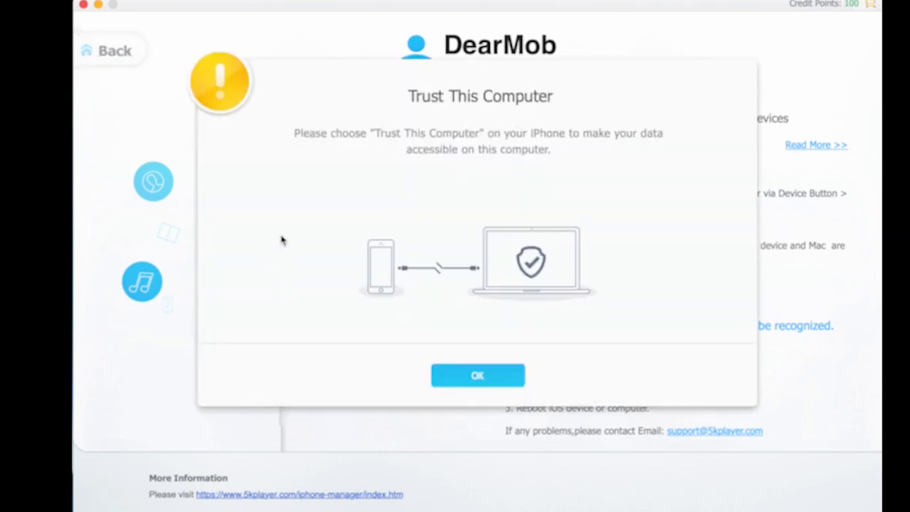
# Confirm the Trust This Computer prompt and return from the Files list showing PDFelement
pyautogui.click(478, 376)
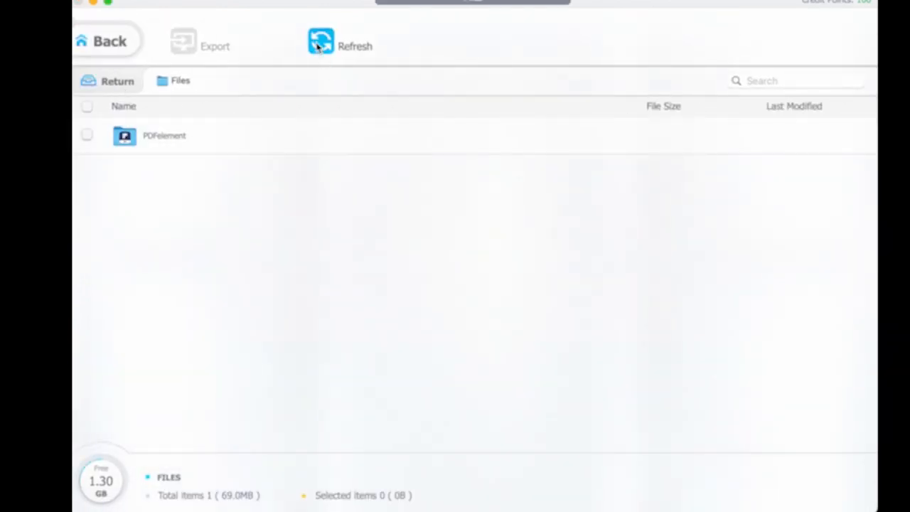
pyautogui.moveTo(141, 403)
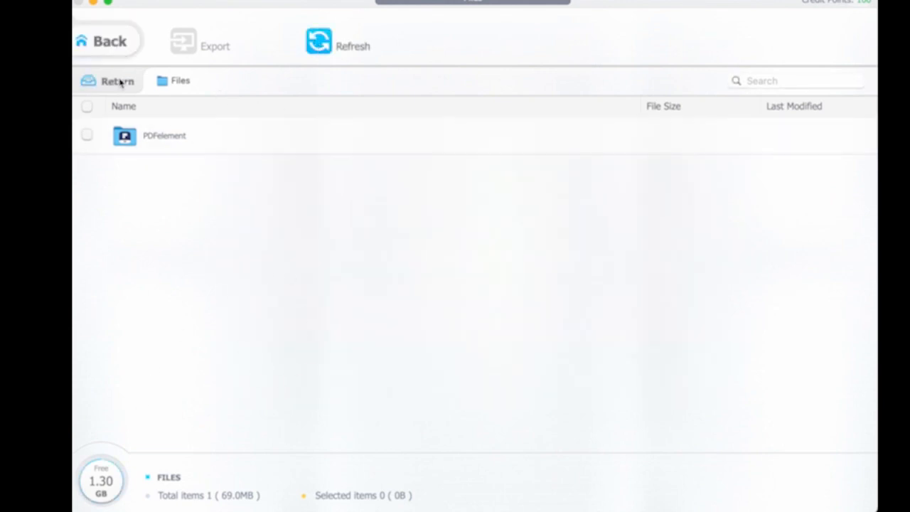
pyautogui.click(108, 39)
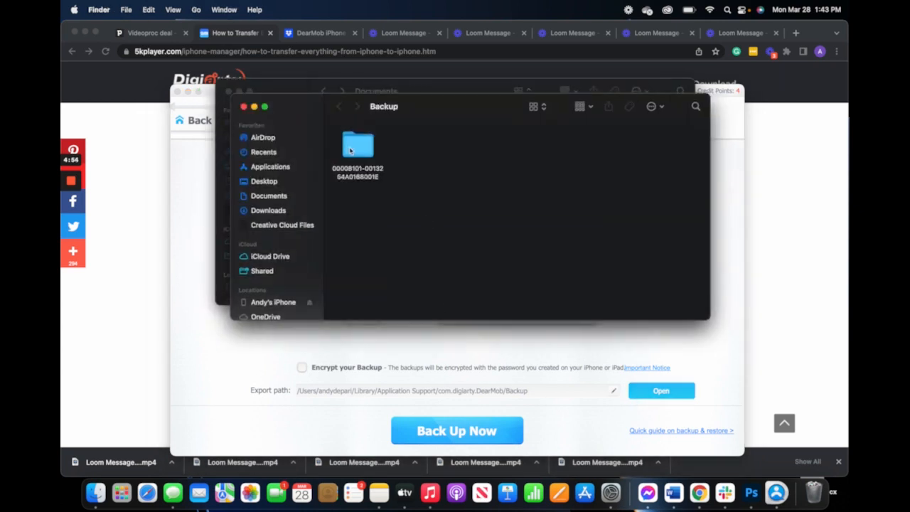
# Browse the device backup folder's numbered subfolders in Finder
pyautogui.doubleClick(358, 145)
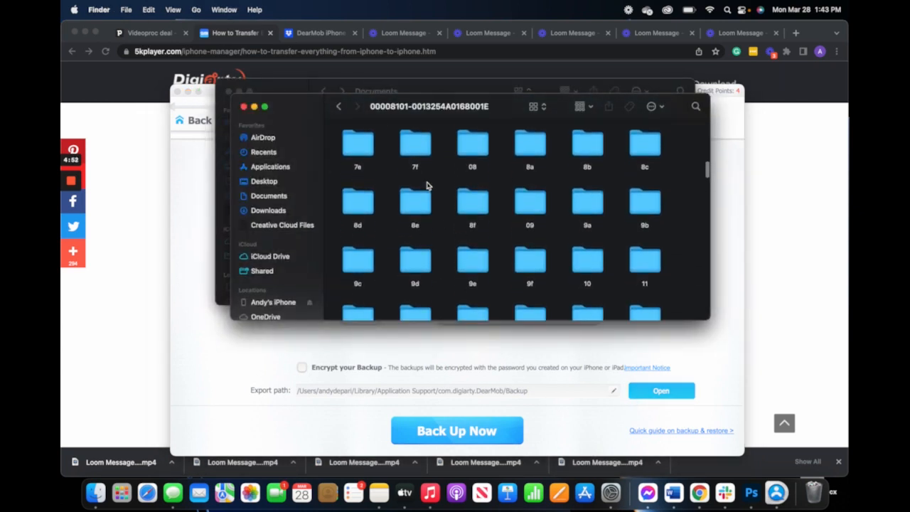
pyautogui.scroll(-3)
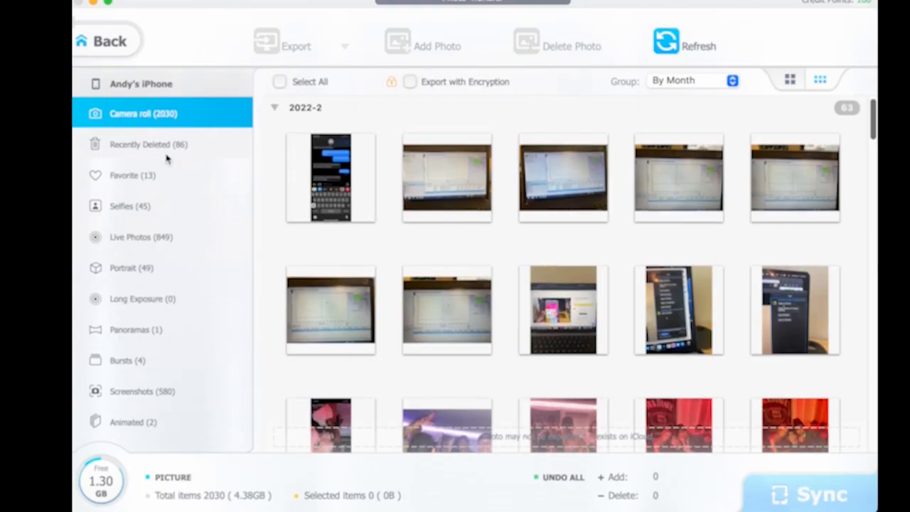
pyautogui.moveTo(390, 178)
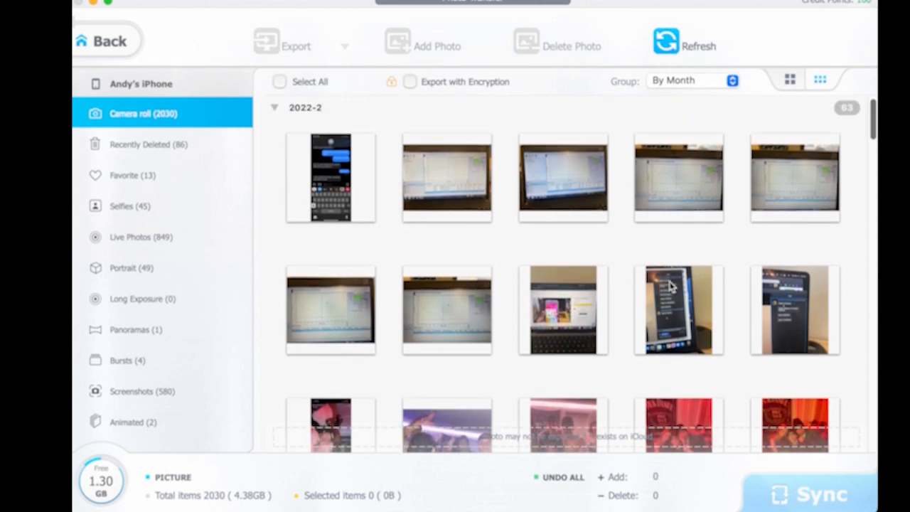
# Select all 2030 Camera Roll photos and export them as HEIC to JPG, then return home
pyautogui.click(278, 81)
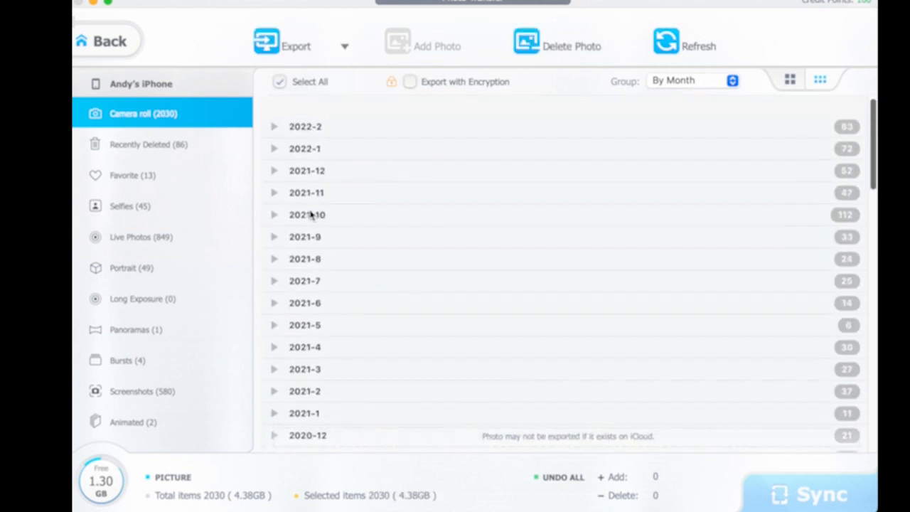
pyautogui.click(344, 45)
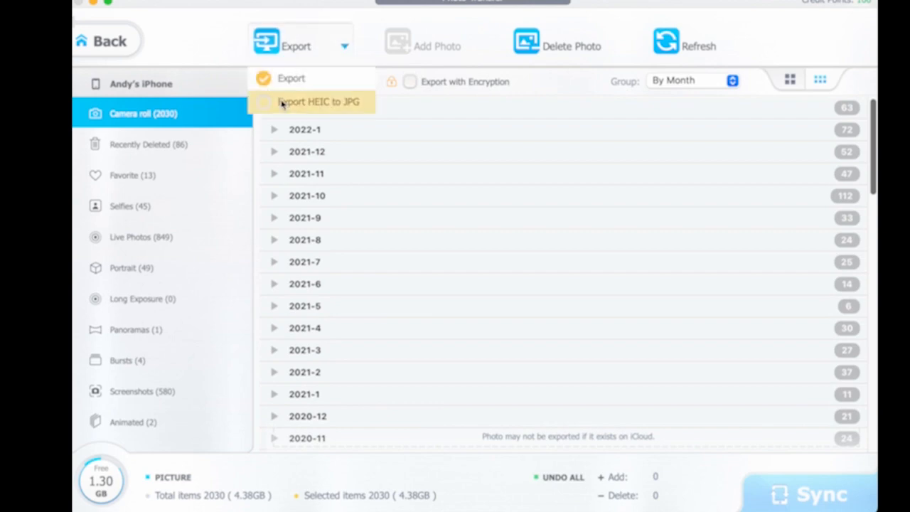
pyautogui.click(319, 102)
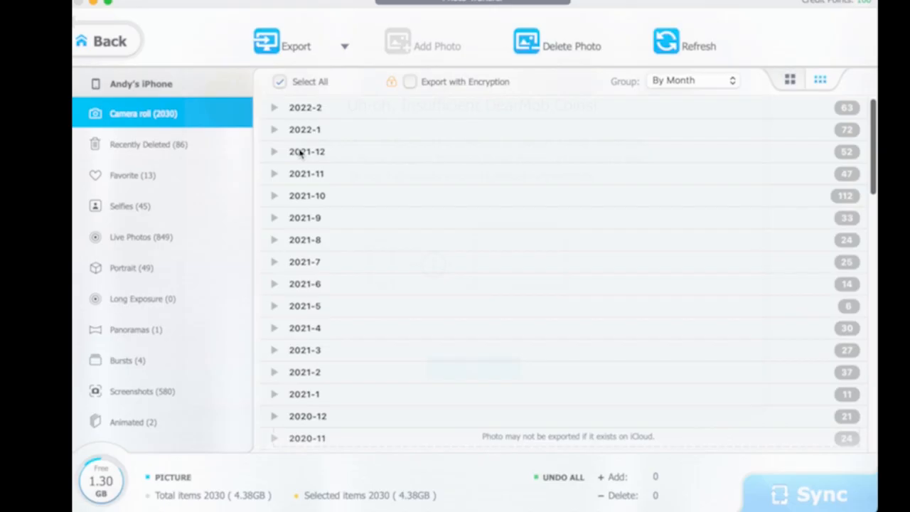
pyautogui.click(102, 40)
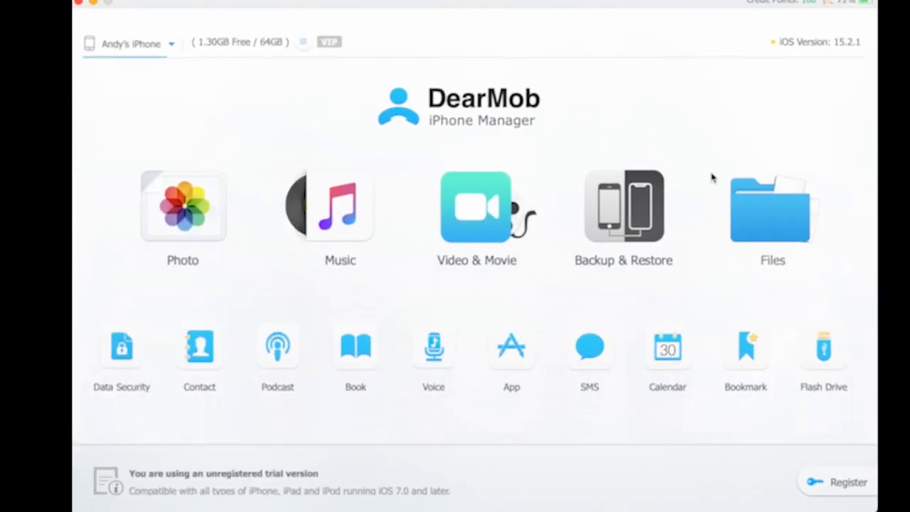
pyautogui.moveTo(540, 357)
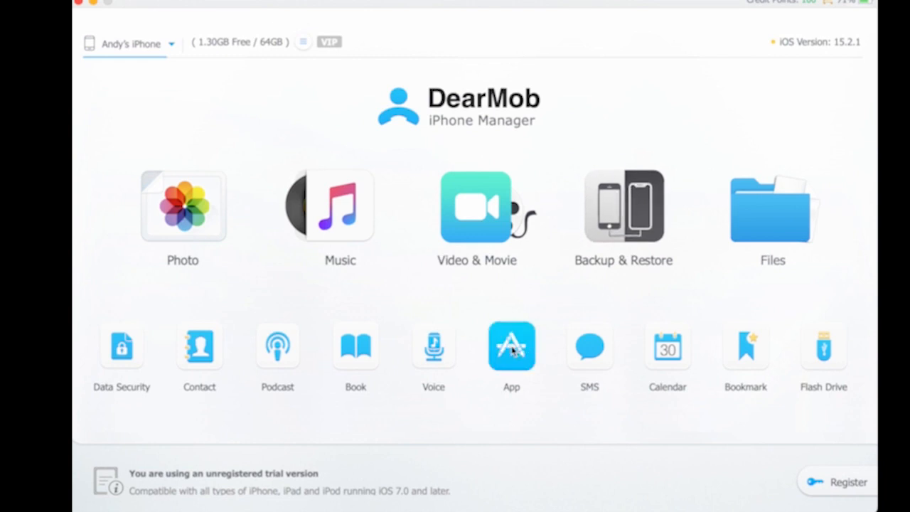
pyautogui.moveTo(589, 347)
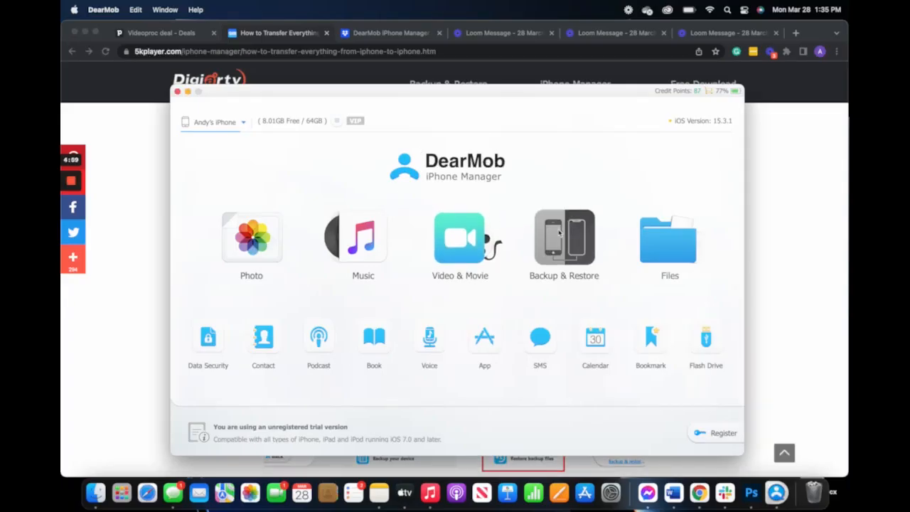
# Start a backup of the iPhone to this computer from Backup & Restore
pyautogui.click(563, 239)
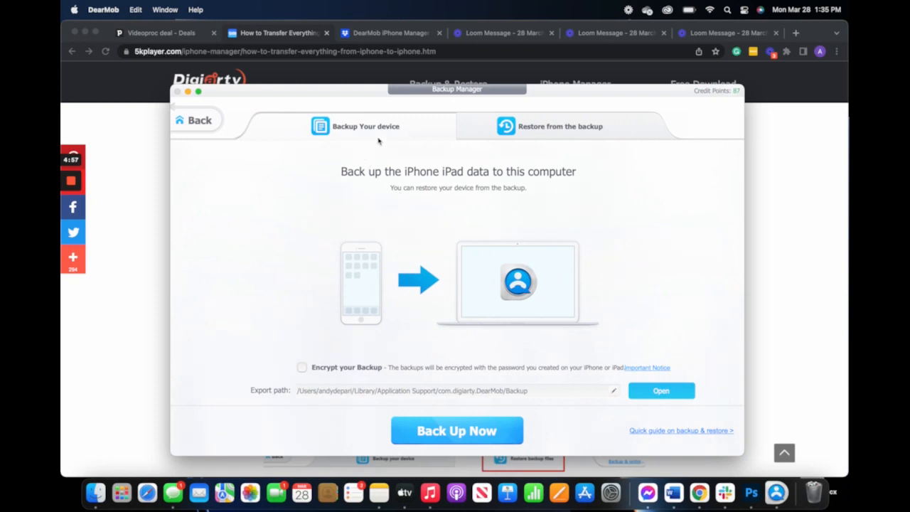
pyautogui.moveTo(396, 393)
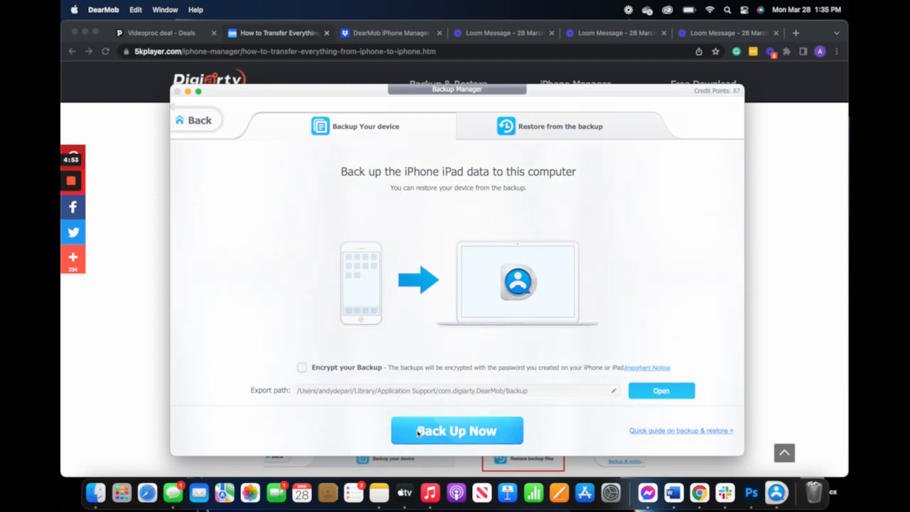
pyautogui.click(457, 429)
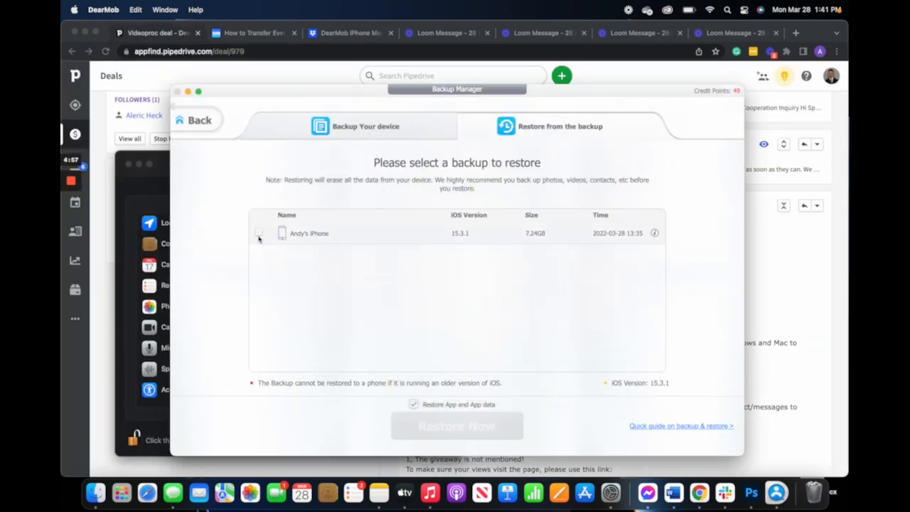
# Return home, enter the Files section and select the GarageBand item
pyautogui.click(198, 119)
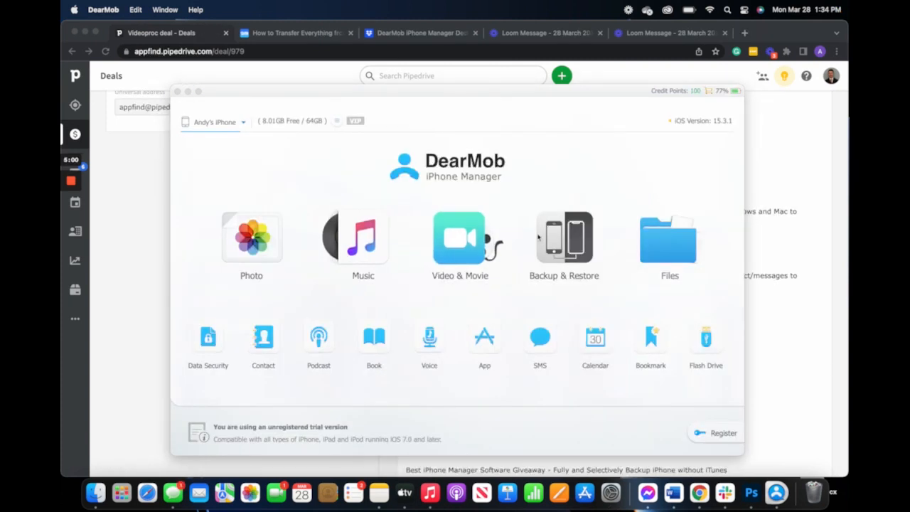
pyautogui.click(669, 239)
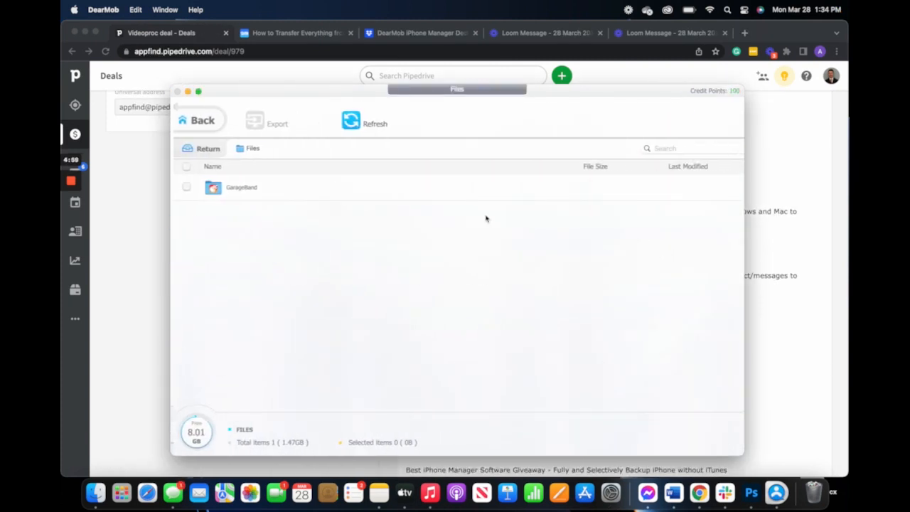
pyautogui.click(187, 188)
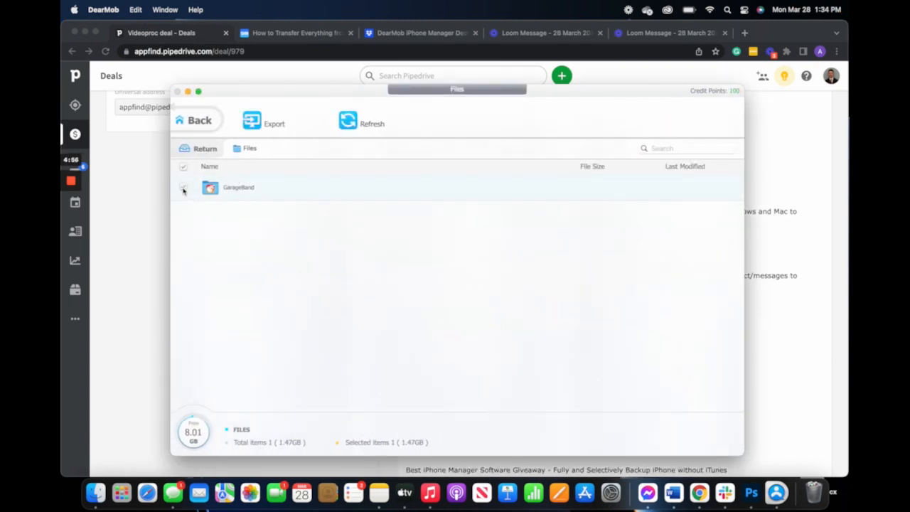
# Export GarageBand, accept the credit cost and view the exported folder in Finder
pyautogui.click(273, 121)
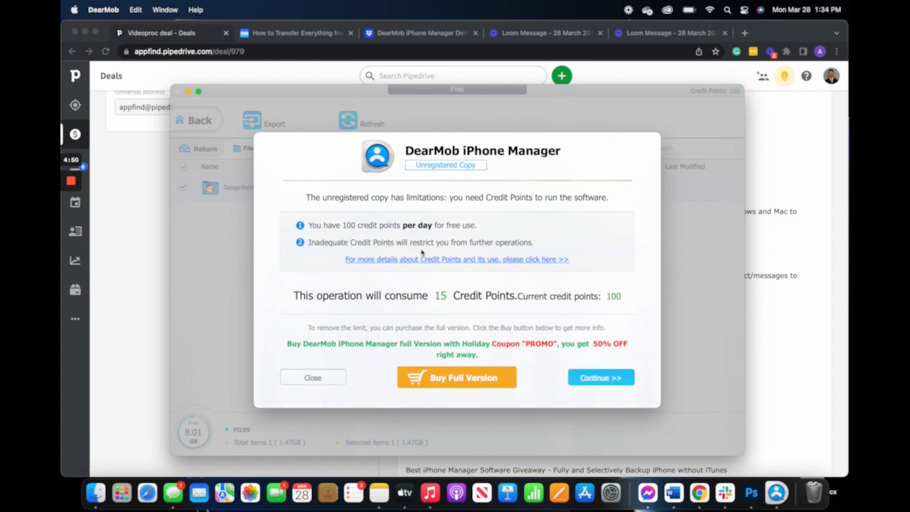
pyautogui.click(600, 376)
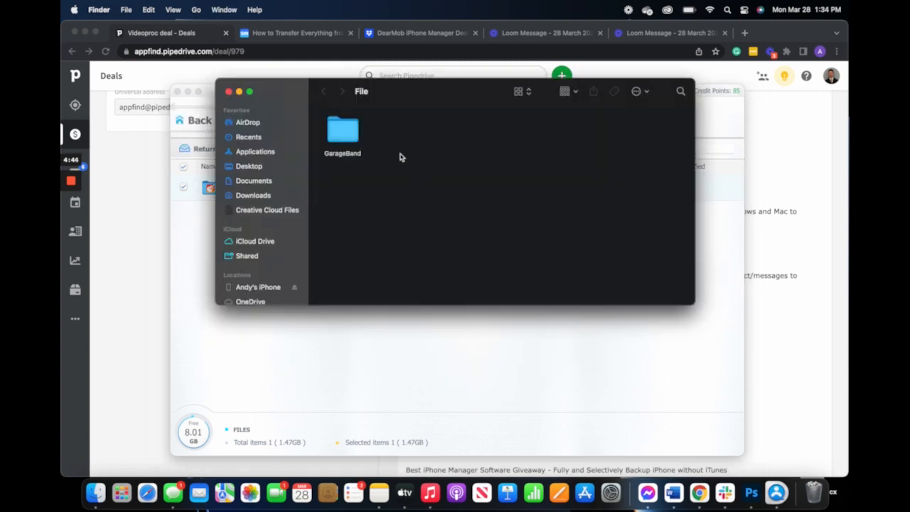
pyautogui.doubleClick(341, 131)
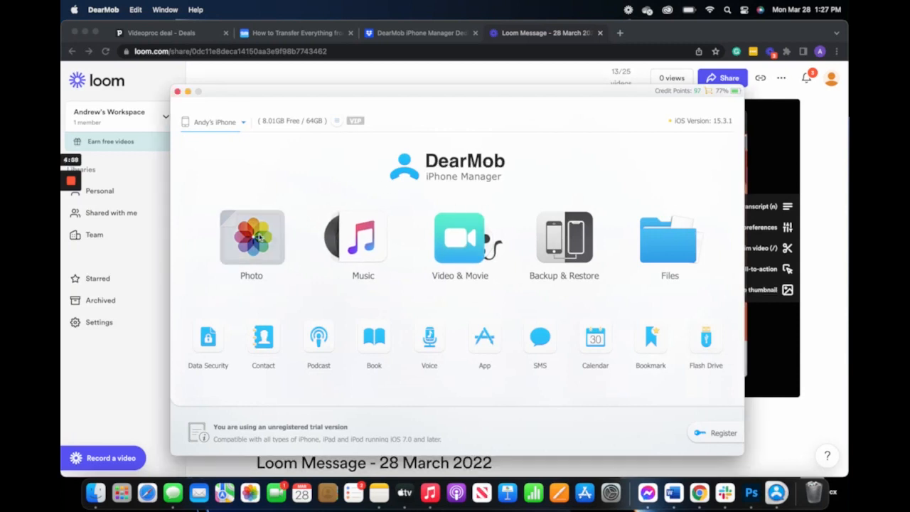
# Export the first Camera Roll photo as JPG, accept the credit cost and show the output folder
pyautogui.click(251, 236)
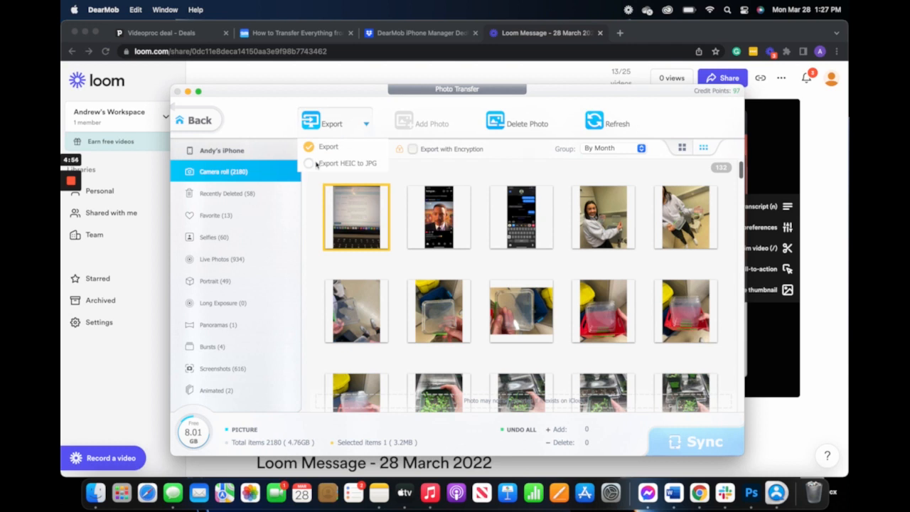
pyautogui.click(327, 146)
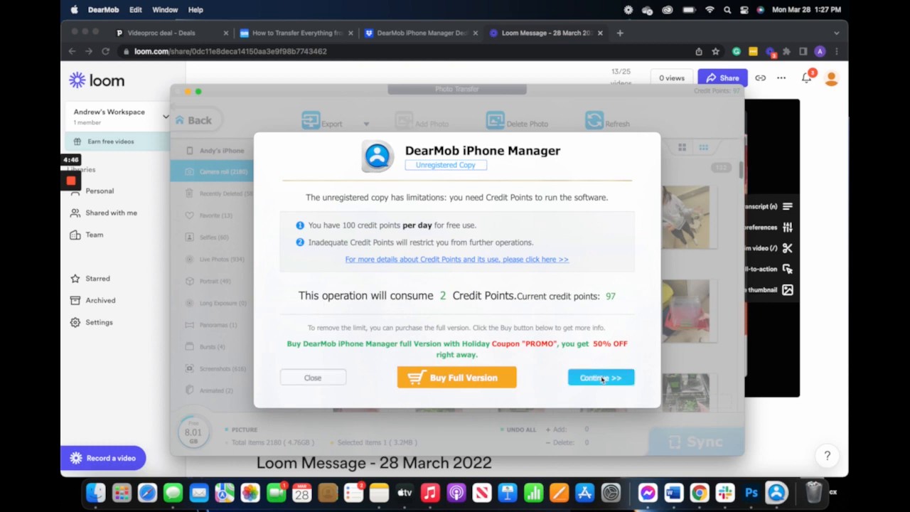
pyautogui.click(600, 377)
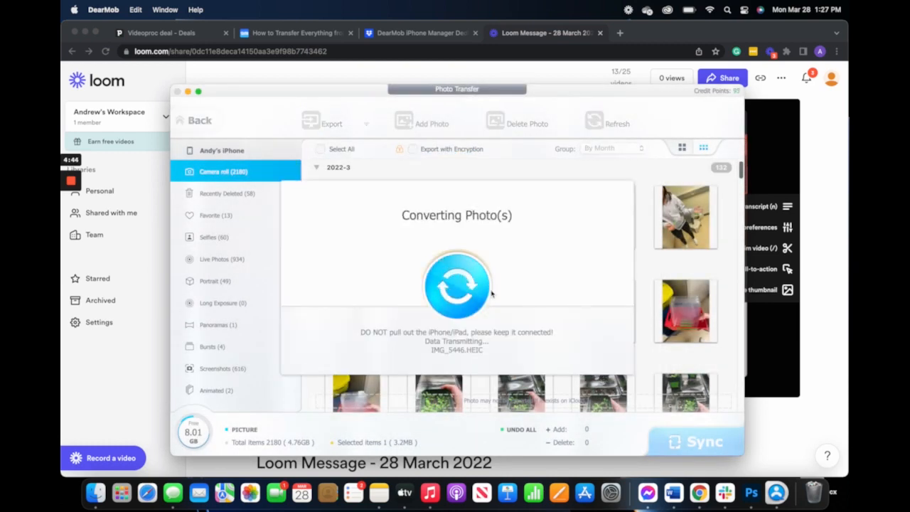
pyautogui.moveTo(490, 242)
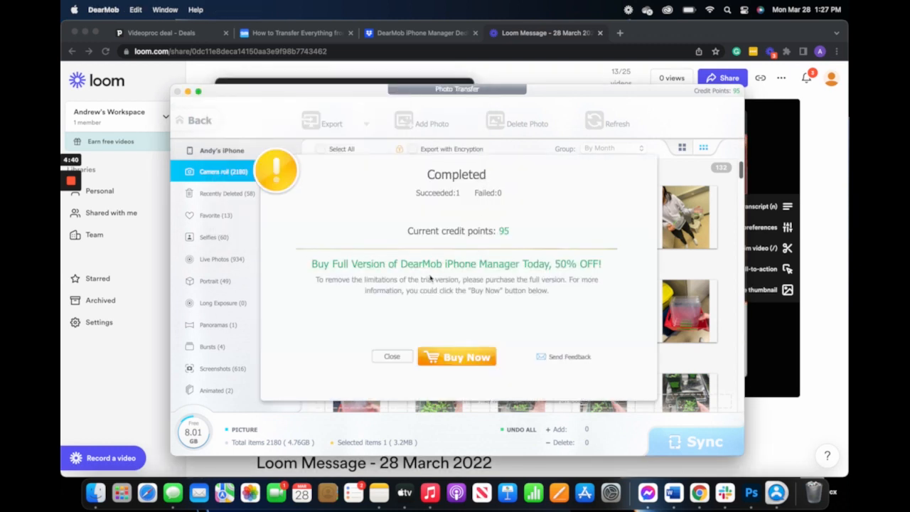
pyautogui.click(95, 492)
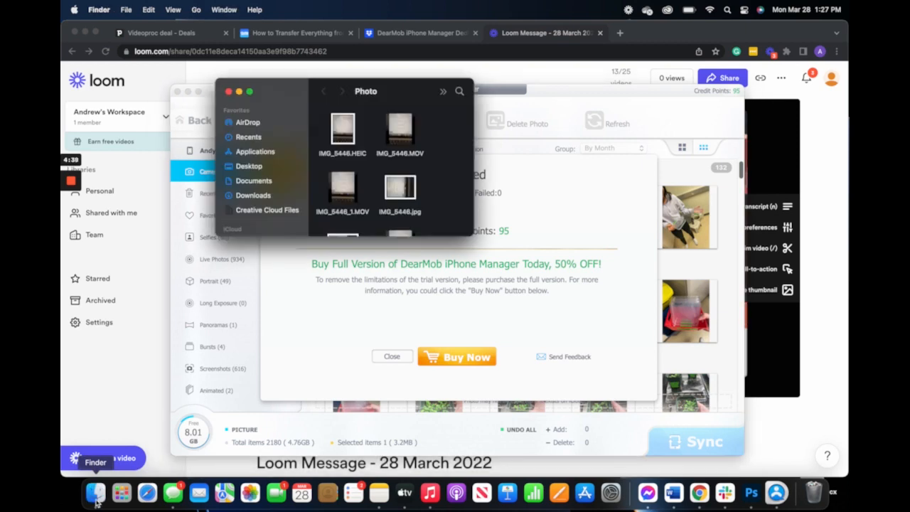
# Preview the converted IMG_5446.jpg in Finder
pyautogui.doubleClick(341, 128)
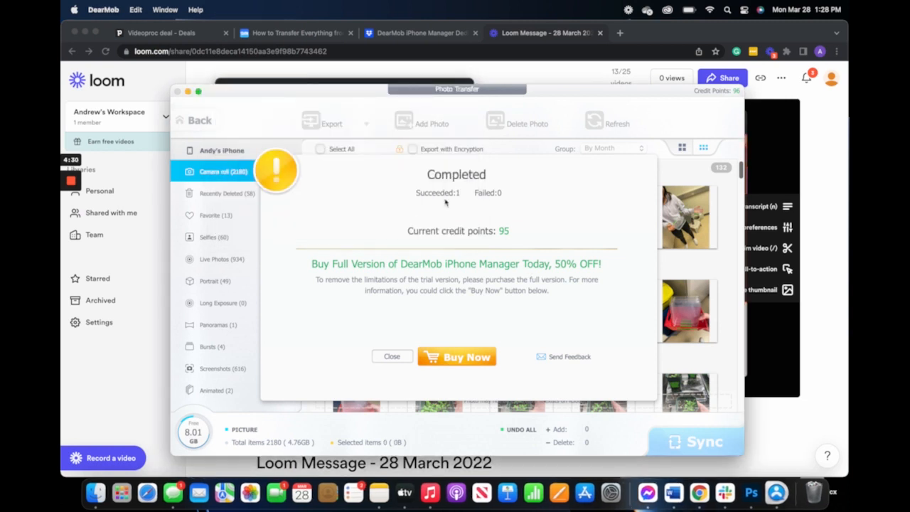
# Dismiss the Completed summary and back out of Photo Transfer
pyautogui.click(392, 356)
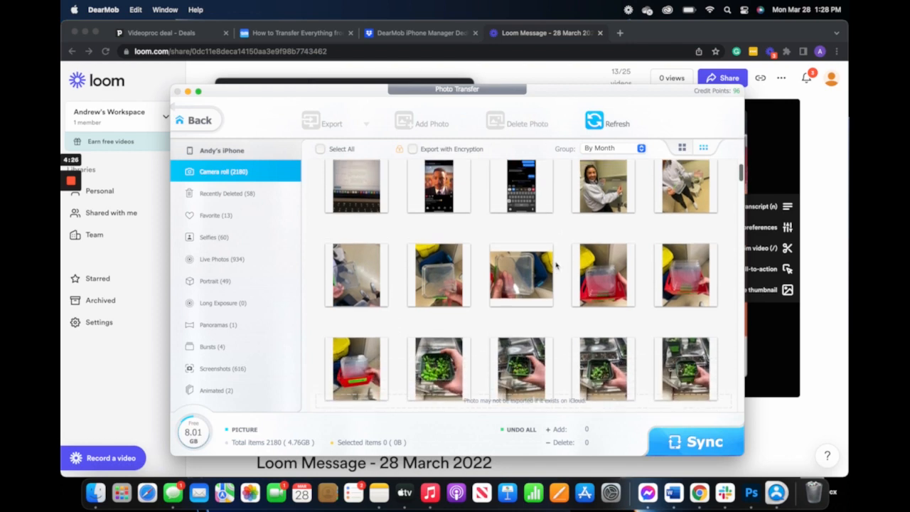
pyautogui.click(196, 119)
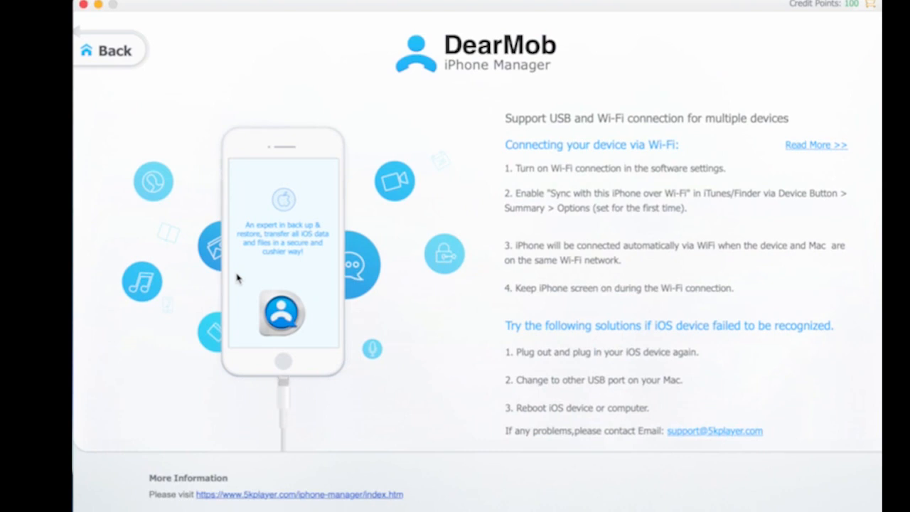
pyautogui.moveTo(415, 290)
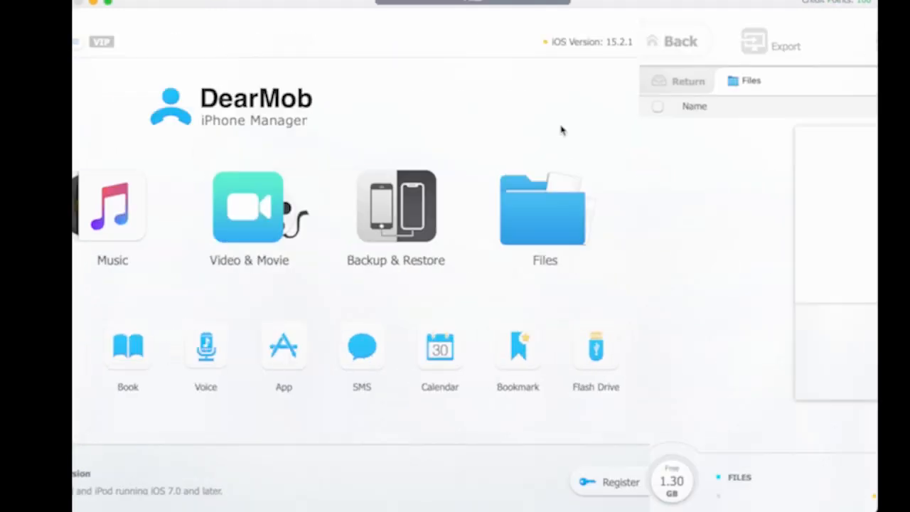
# View the Files section's single PDFelement entry and go back to the device overview
pyautogui.click(544, 206)
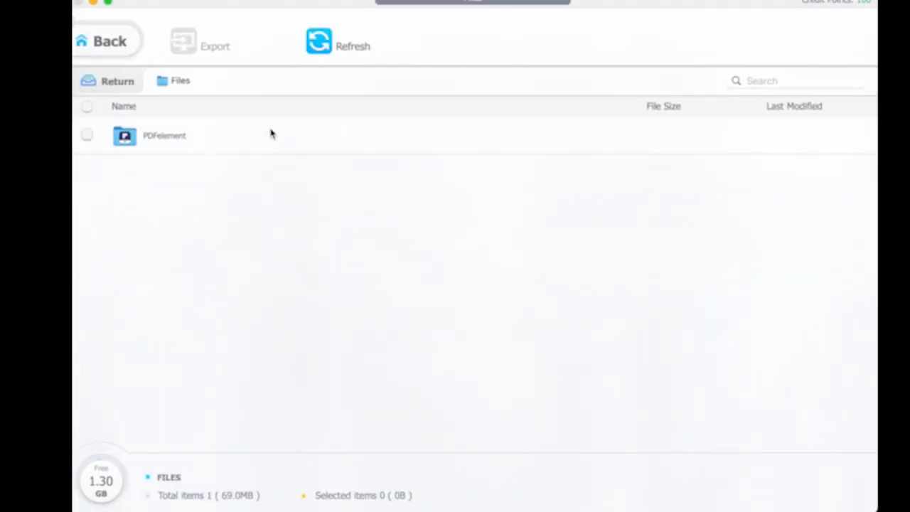
pyautogui.moveTo(249, 45)
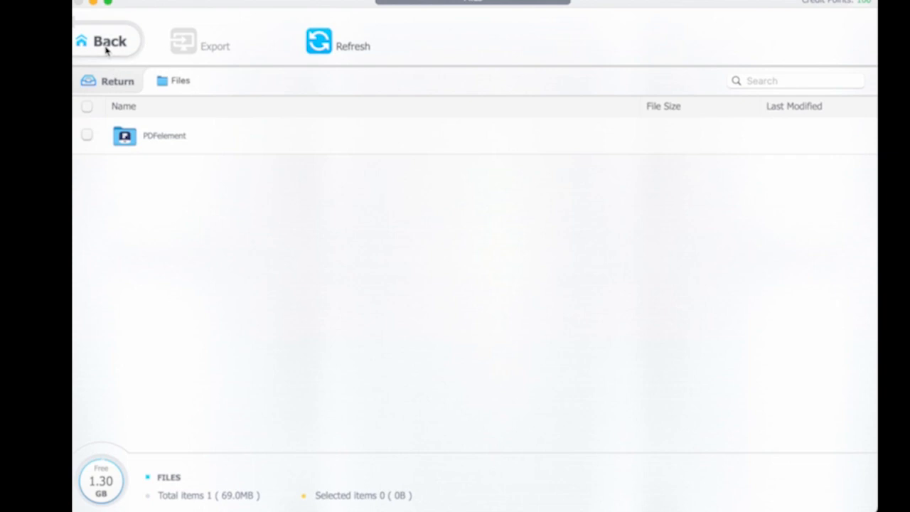
pyautogui.click(106, 41)
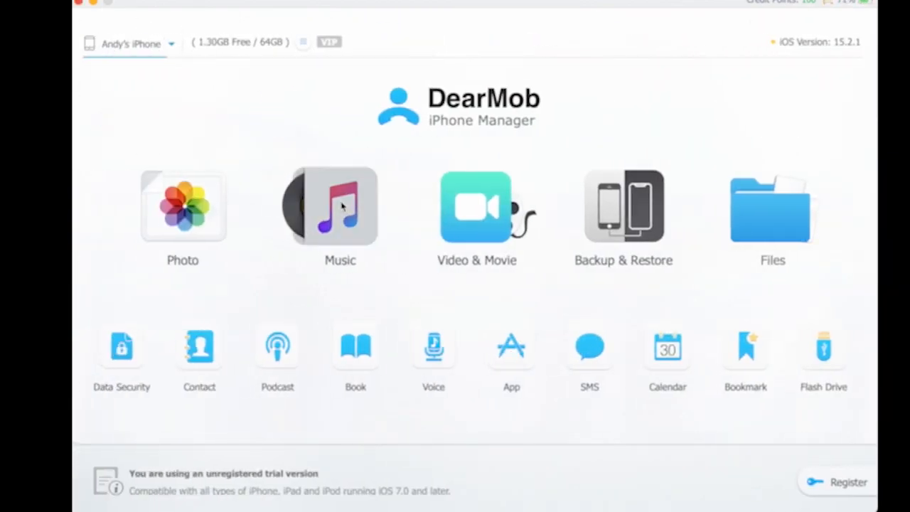
# Browse the 1597-song Music library, viewing the 1st and 90's Music playlists
pyautogui.click(340, 206)
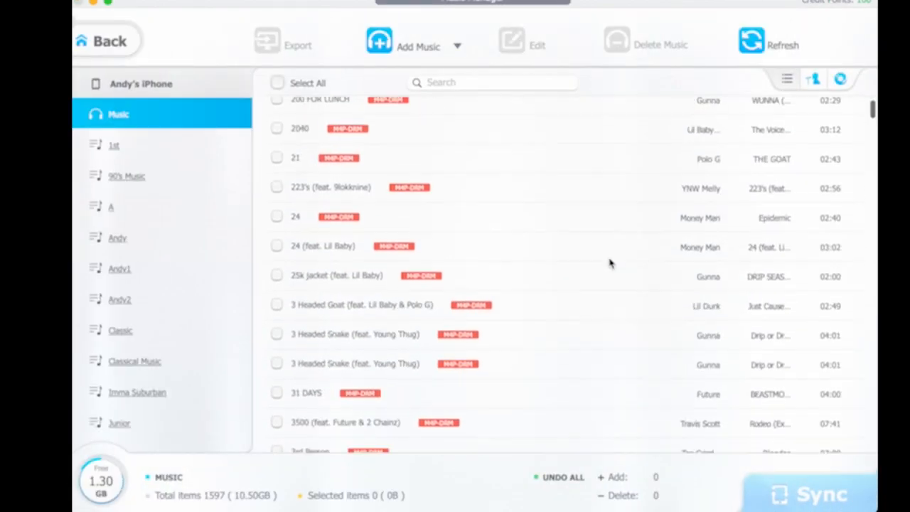
pyautogui.click(114, 145)
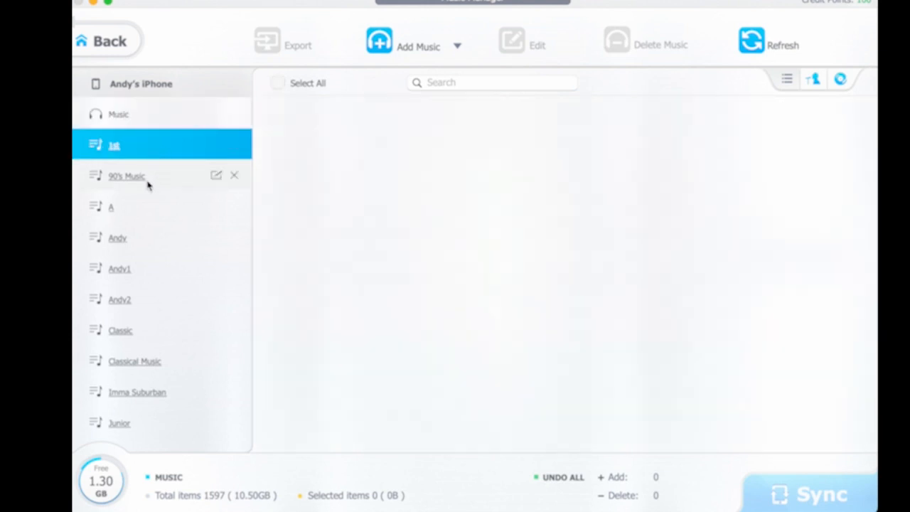
pyautogui.click(127, 177)
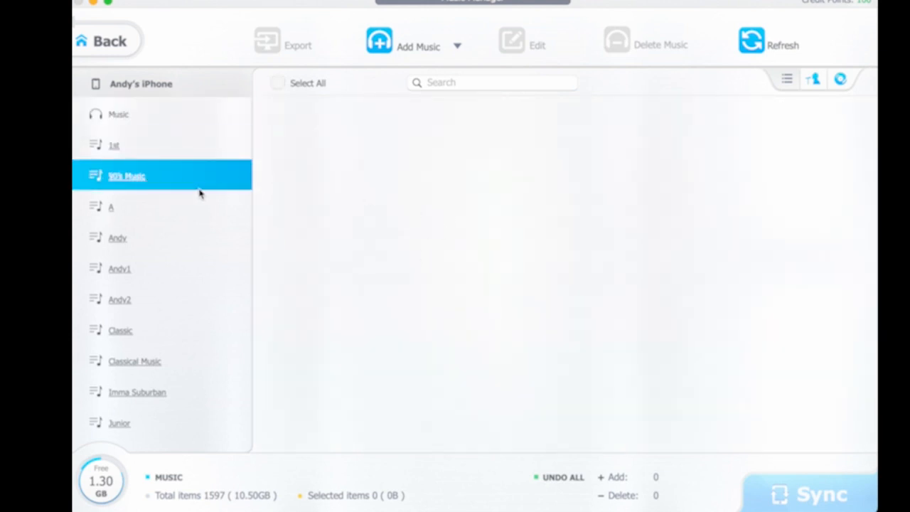
pyautogui.click(119, 113)
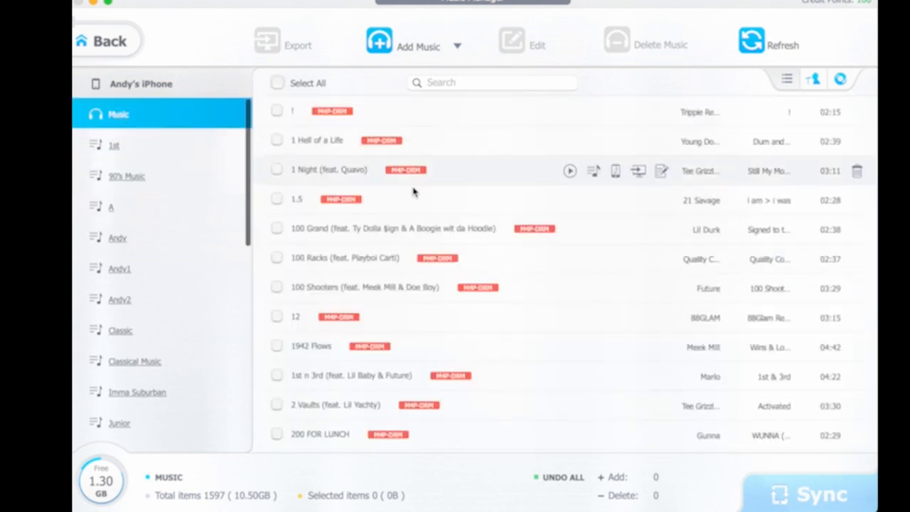